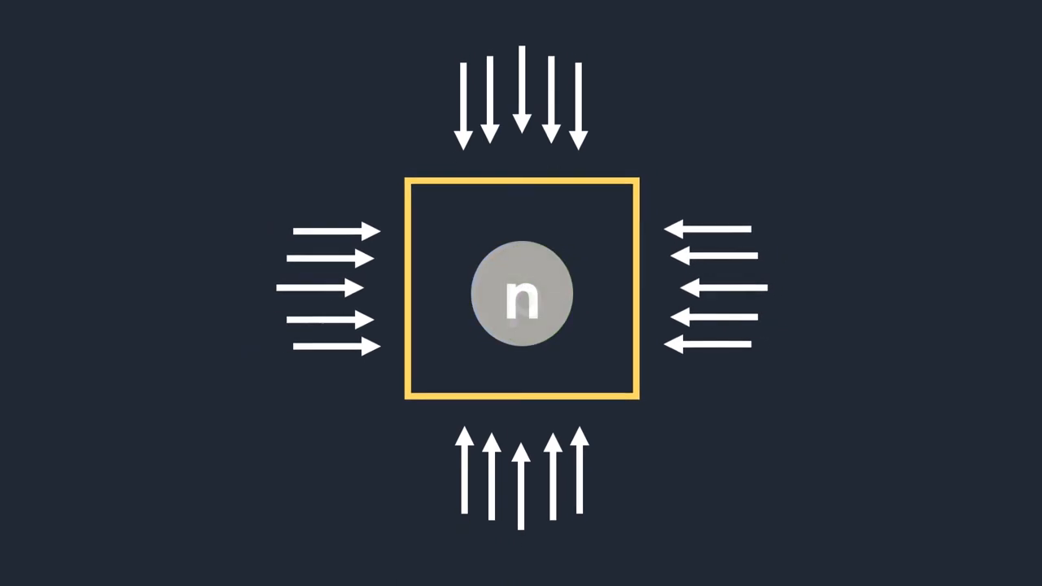
scroll(down, 3)
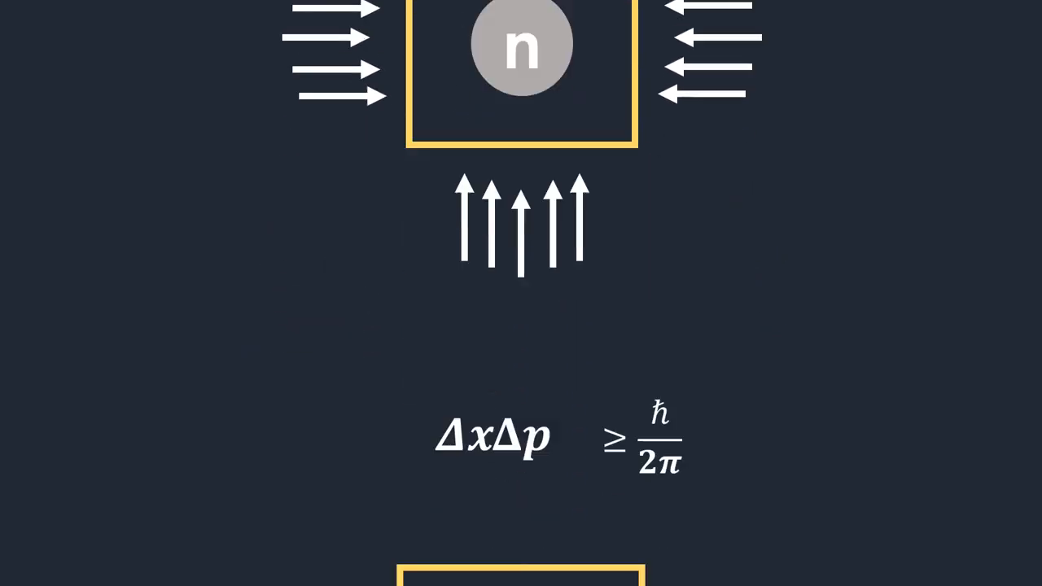